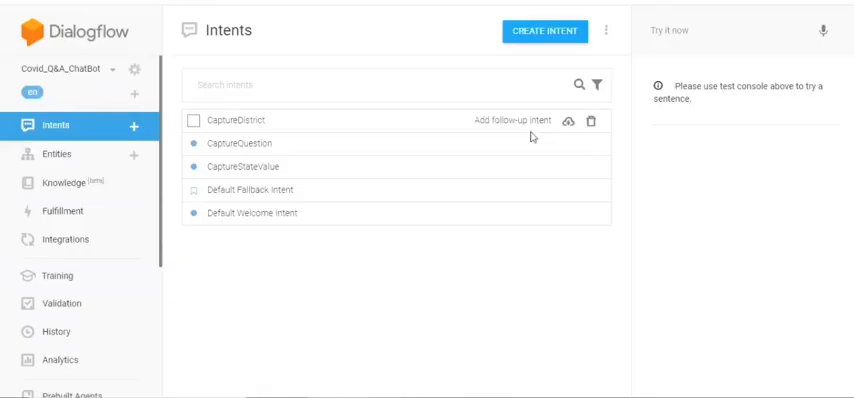
mouse_move(20, 70)
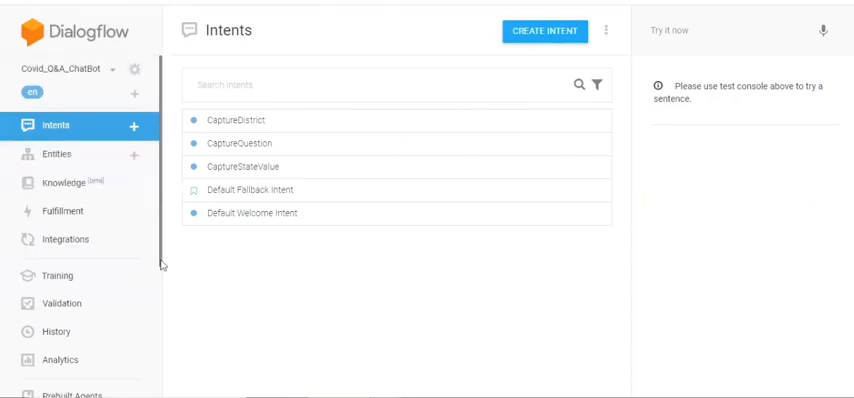
mouse_move(268, 294)
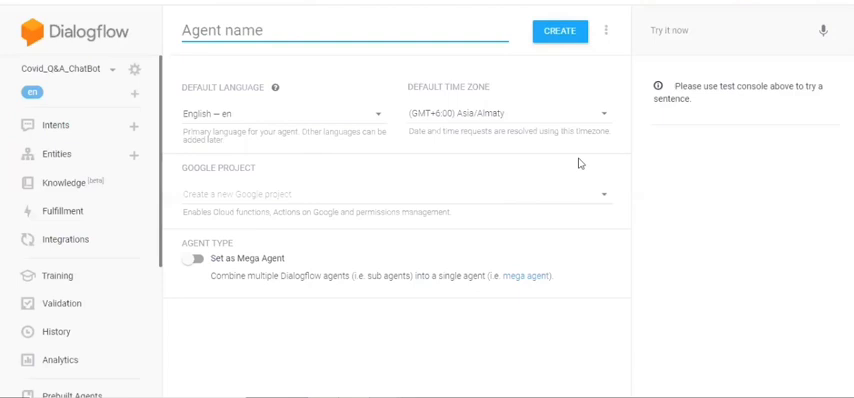
Name the new agent OrderBookOnline in the Agent name field
text(Order)
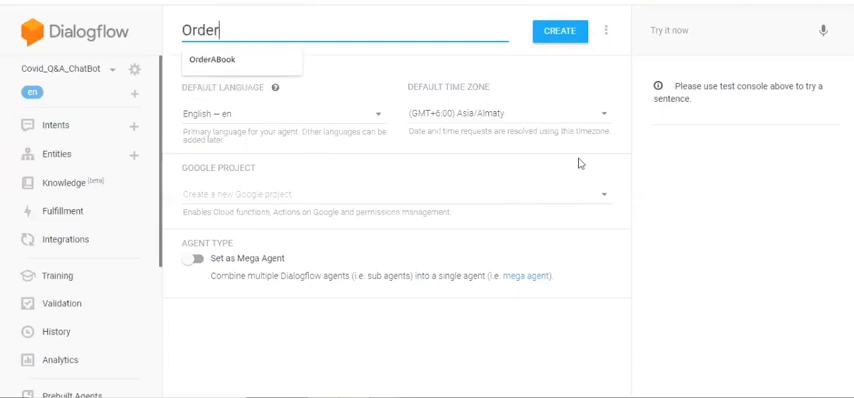
text(BookI)
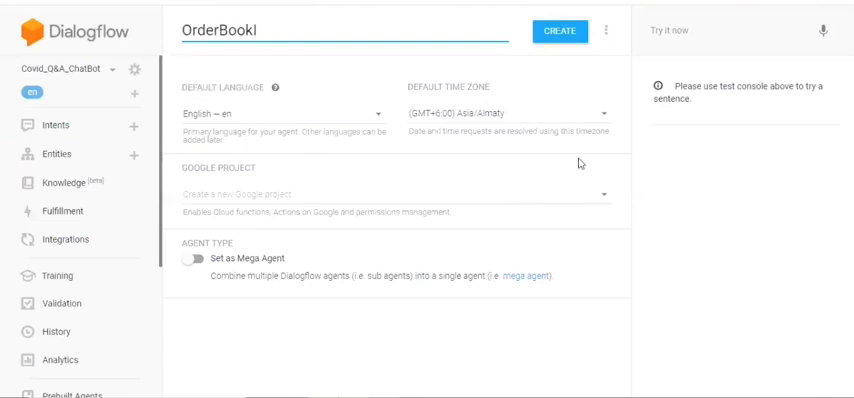
text(nline)
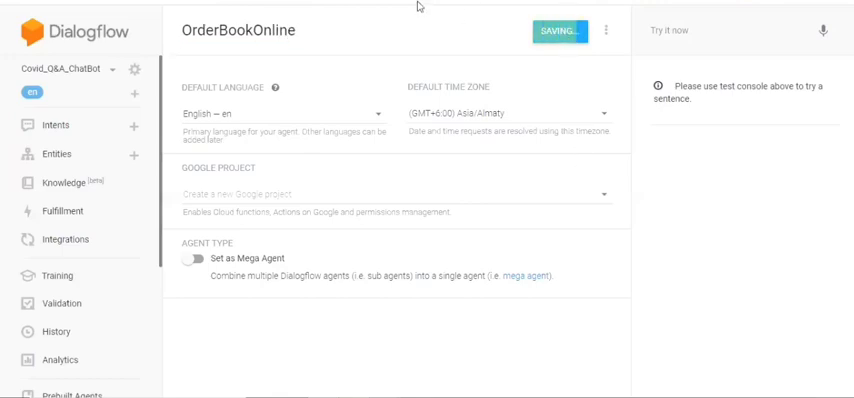
mouse_move(392, 222)
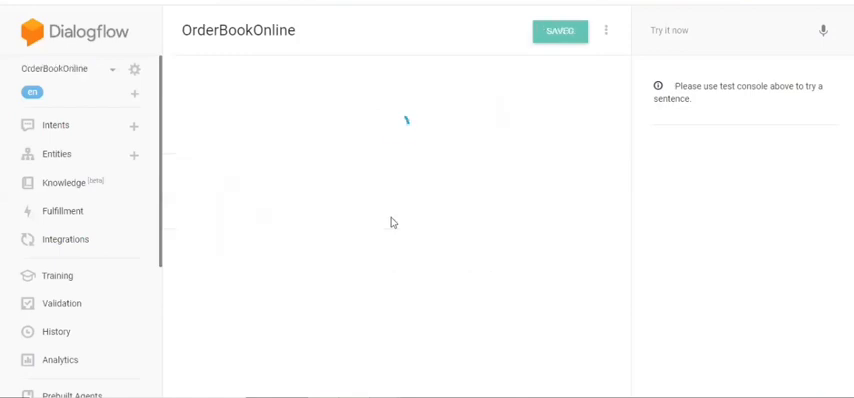
Show the agent's intents list with only Default Fallback and Default Welcome intents
click(56, 126)
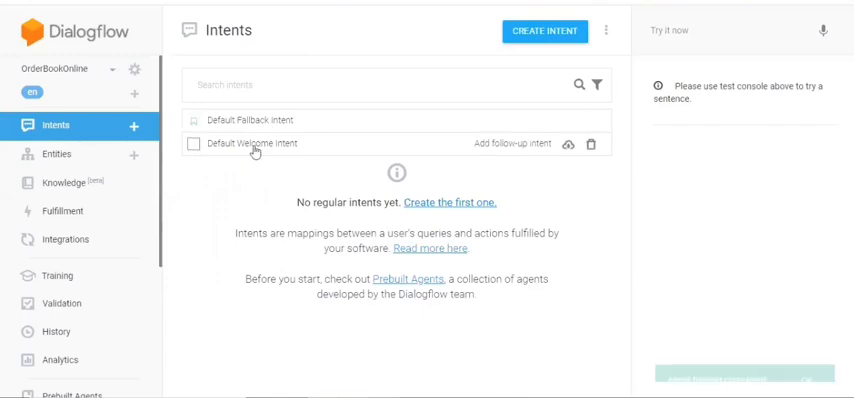
View the Default Welcome Intent's welcome event, greeting phrases, parameters and text responses
click(252, 144)
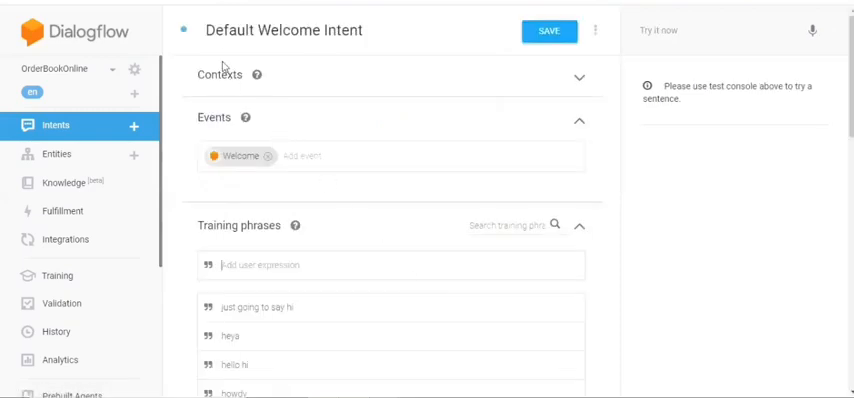
mouse_move(424, 162)
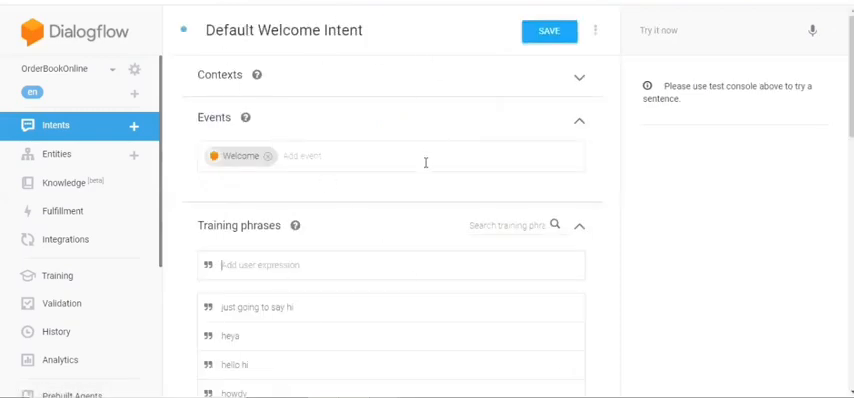
mouse_move(372, 104)
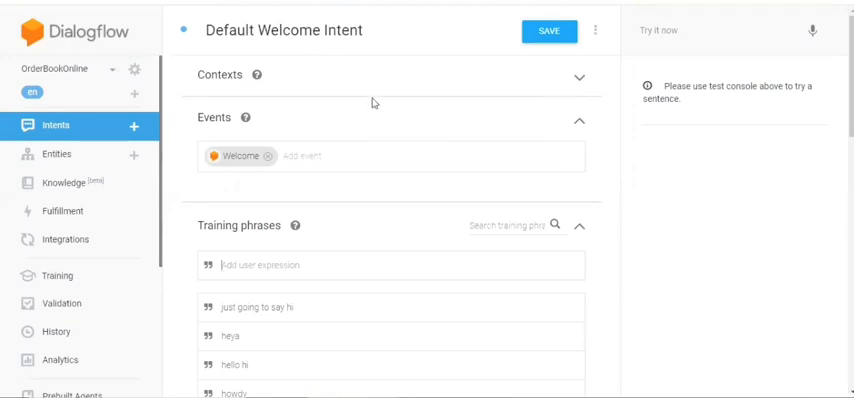
scroll(down, 3)
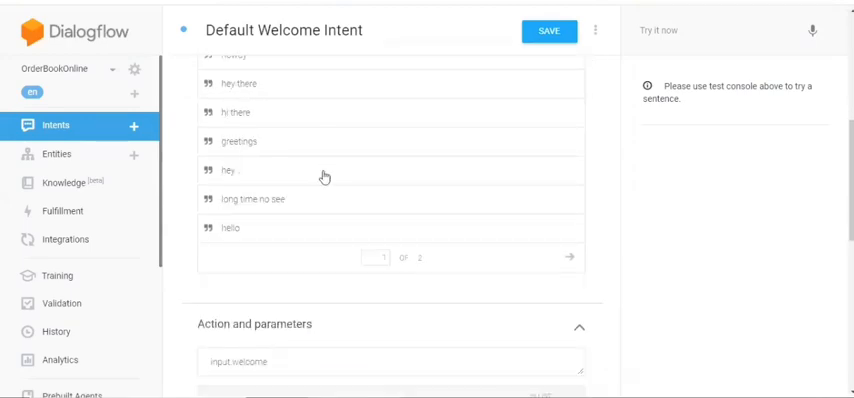
scroll(down, 3)
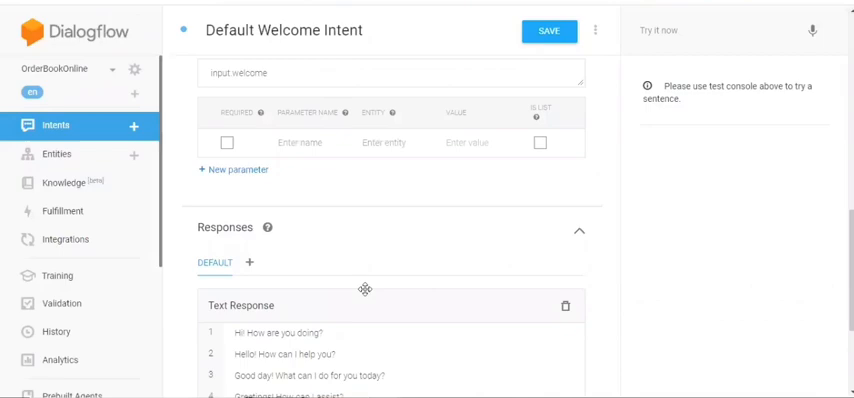
scroll(up, 3)
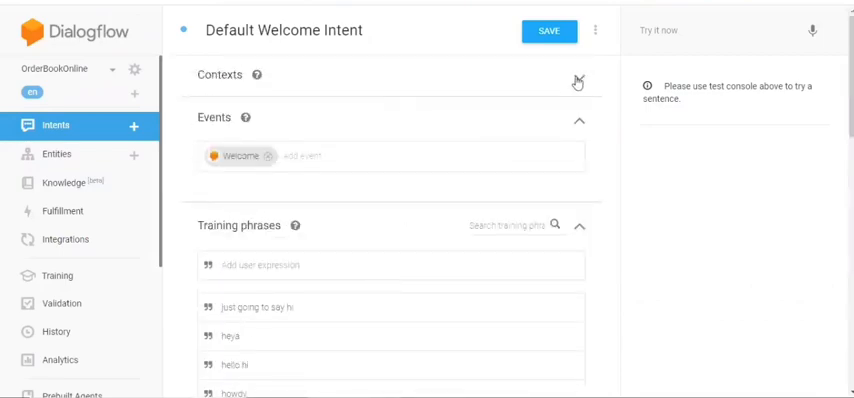
Reveal the Contexts section's empty input and output context fields
click(578, 82)
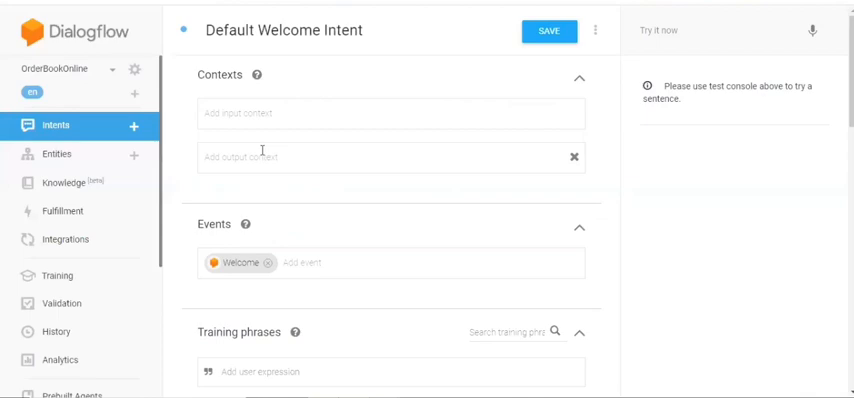
mouse_move(188, 140)
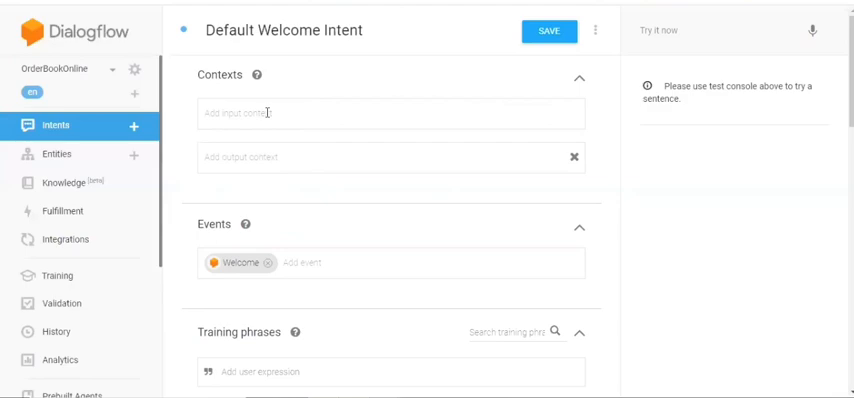
scroll(down, 3)
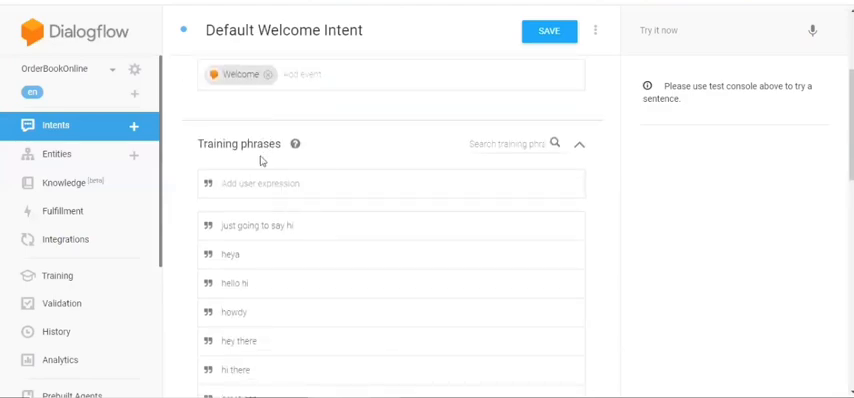
scroll(down, 3)
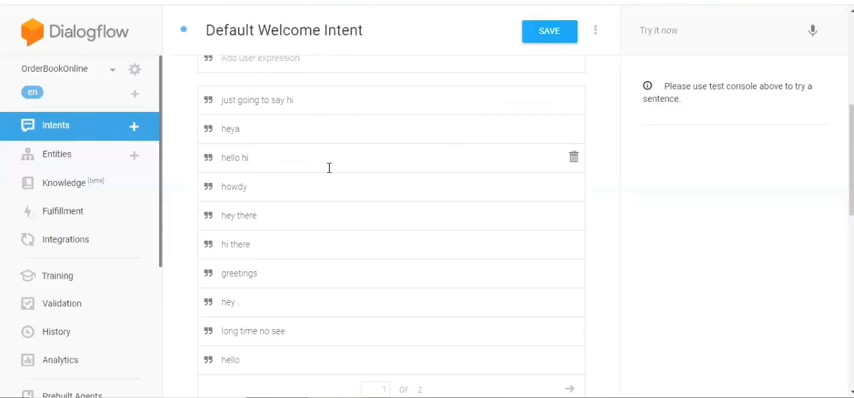
scroll(down, 3)
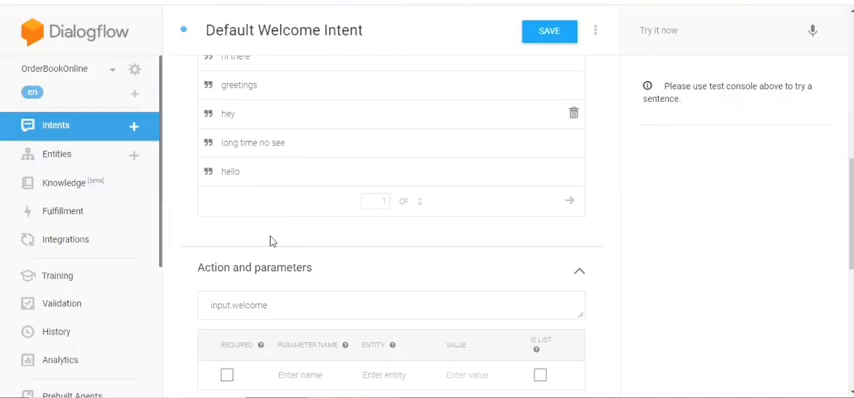
scroll(down, 3)
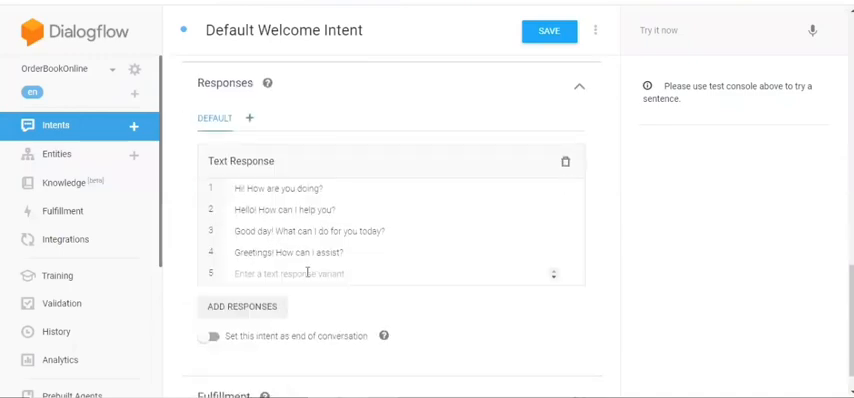
scroll(up, 3)
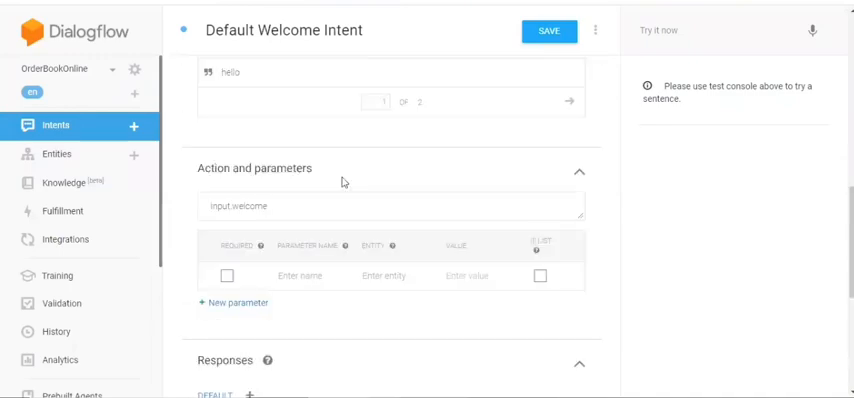